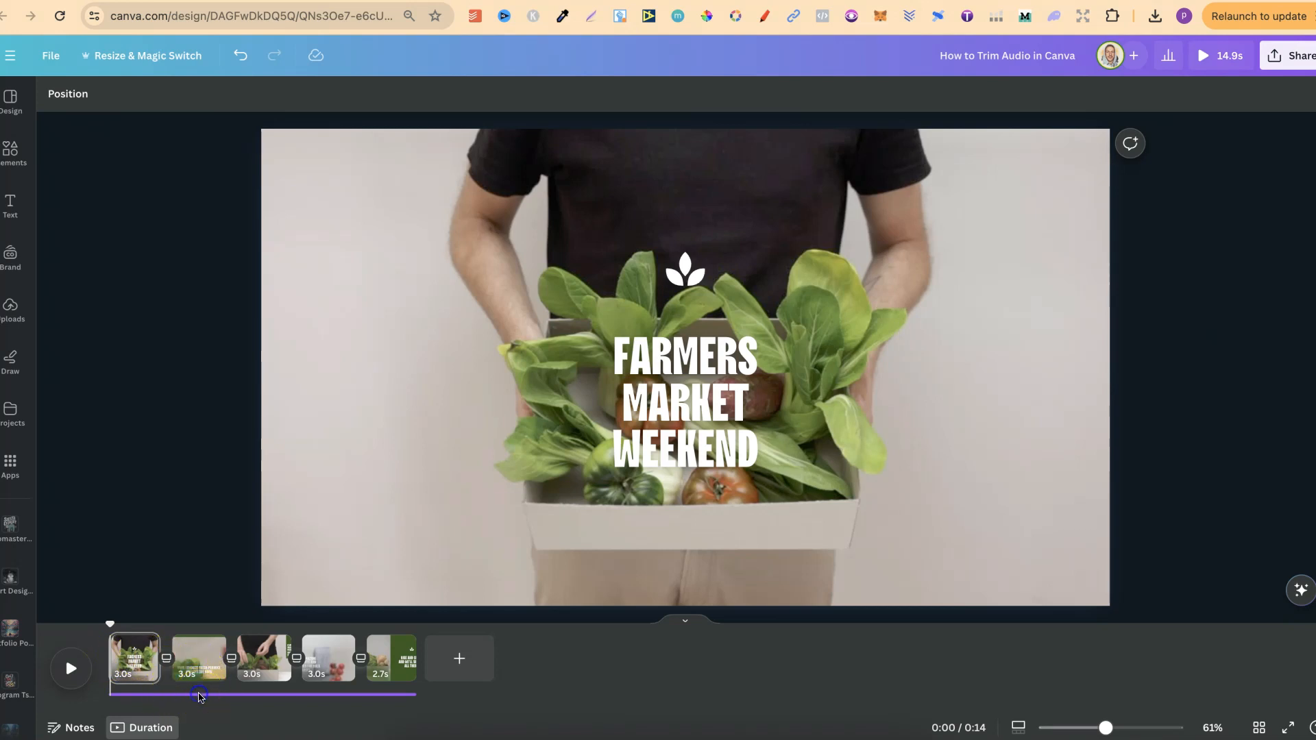
# Select the background audio track beneath the clips, revealing its 14.9 s waveform.
pyautogui.click(197, 684)
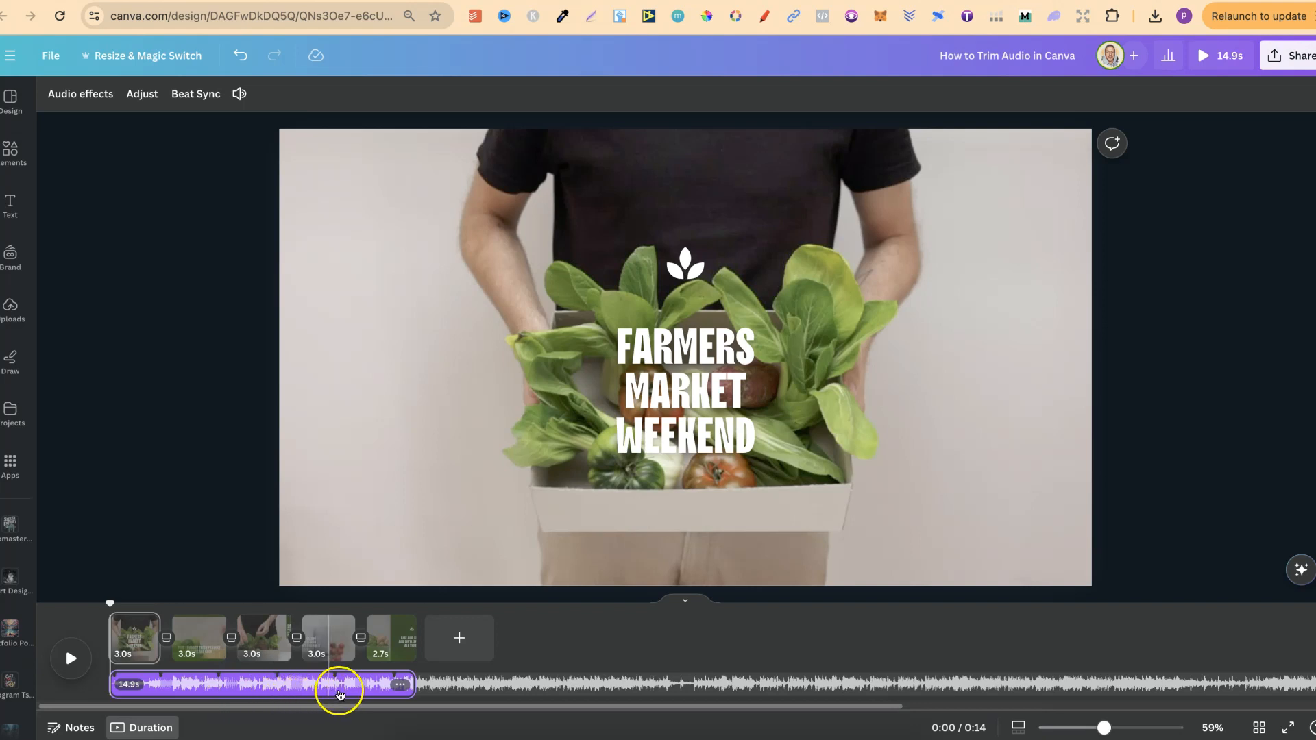
# Move the playhead to the 0:14 end on the closing 'Rise and shine' slide.
pyautogui.moveTo(340, 689); pyautogui.dragTo(407, 687)
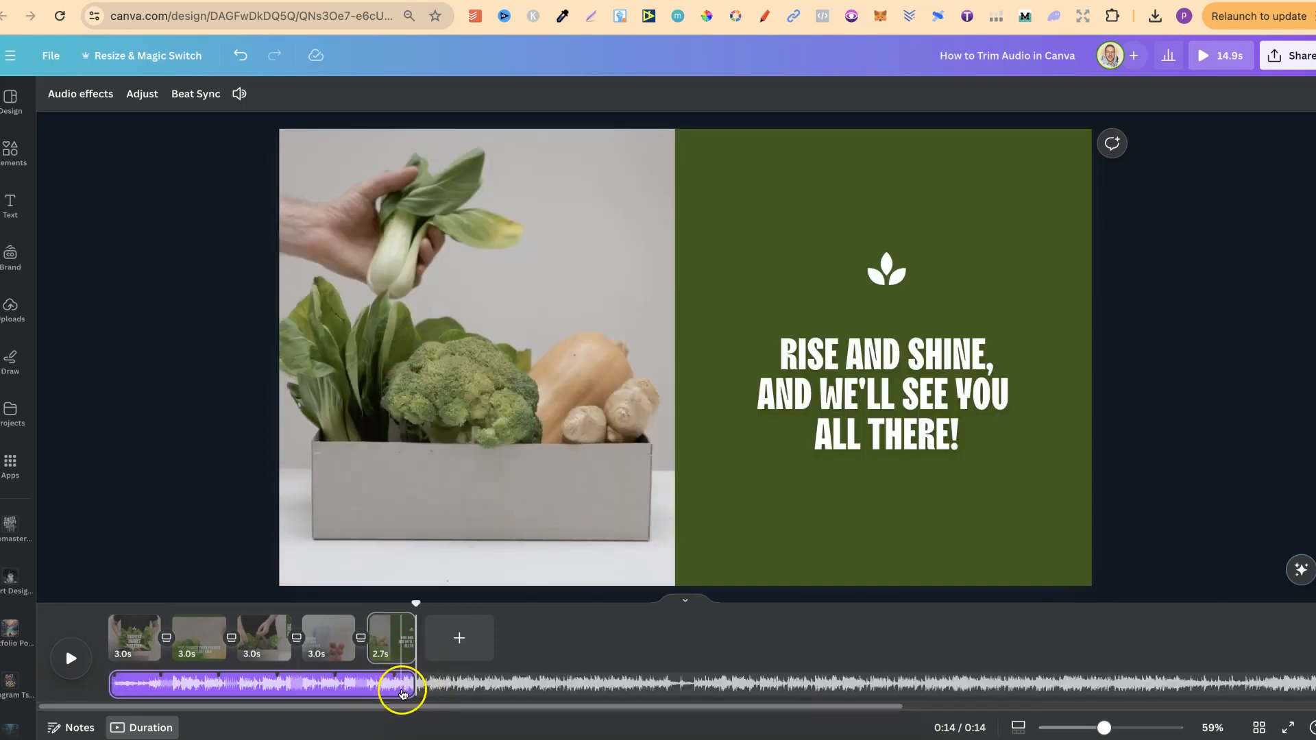
# Enter the audio track's Adjust mode, revealing the song's full length past 14 seconds.
pyautogui.rightClick(402, 687)
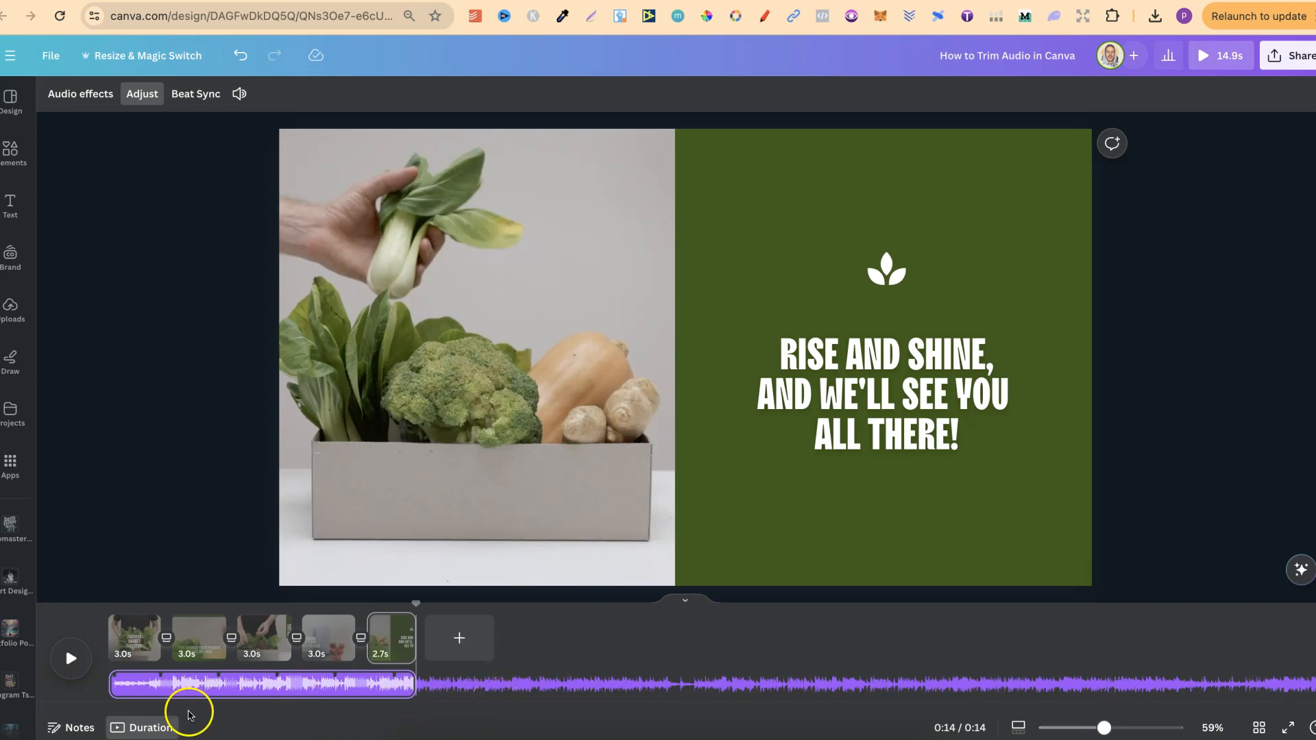
pyautogui.moveTo(407, 688)
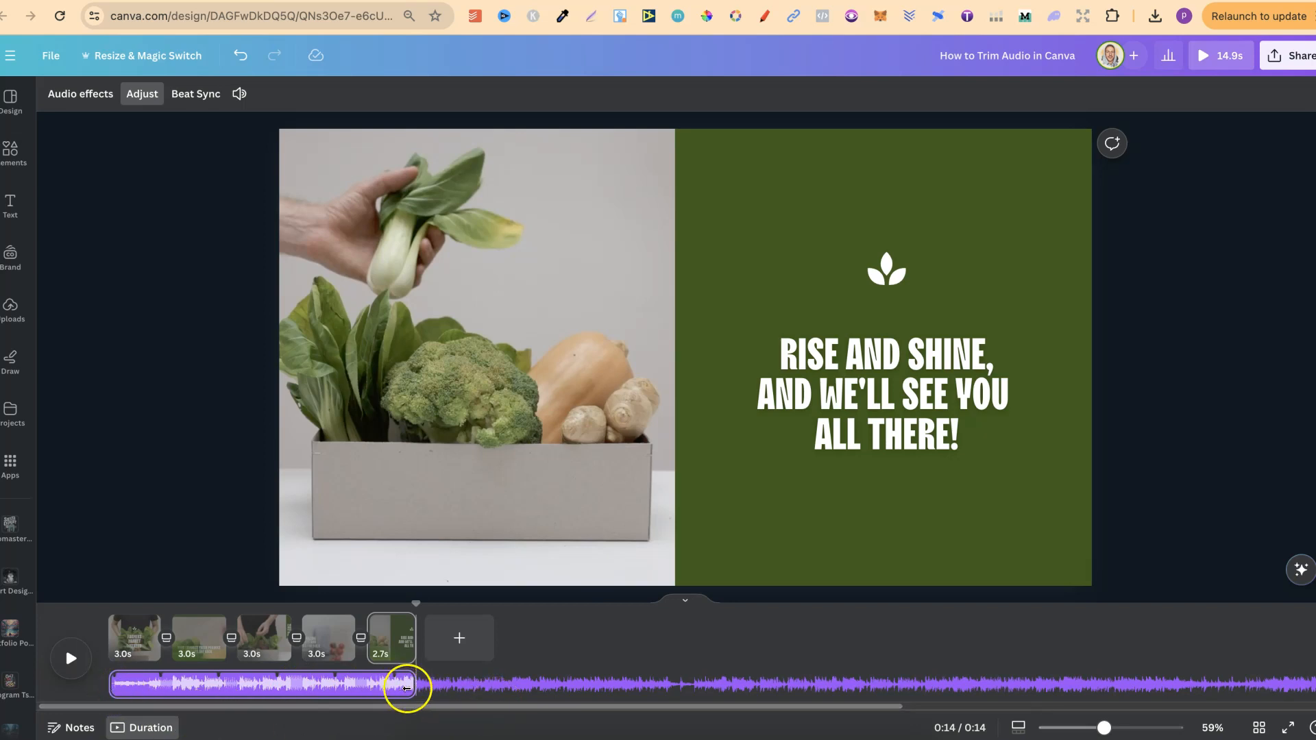
# Slide the waveform so the 14-second video uses audio from about 28 seconds into the song.
pyautogui.moveTo(407, 686); pyautogui.dragTo(491, 687)
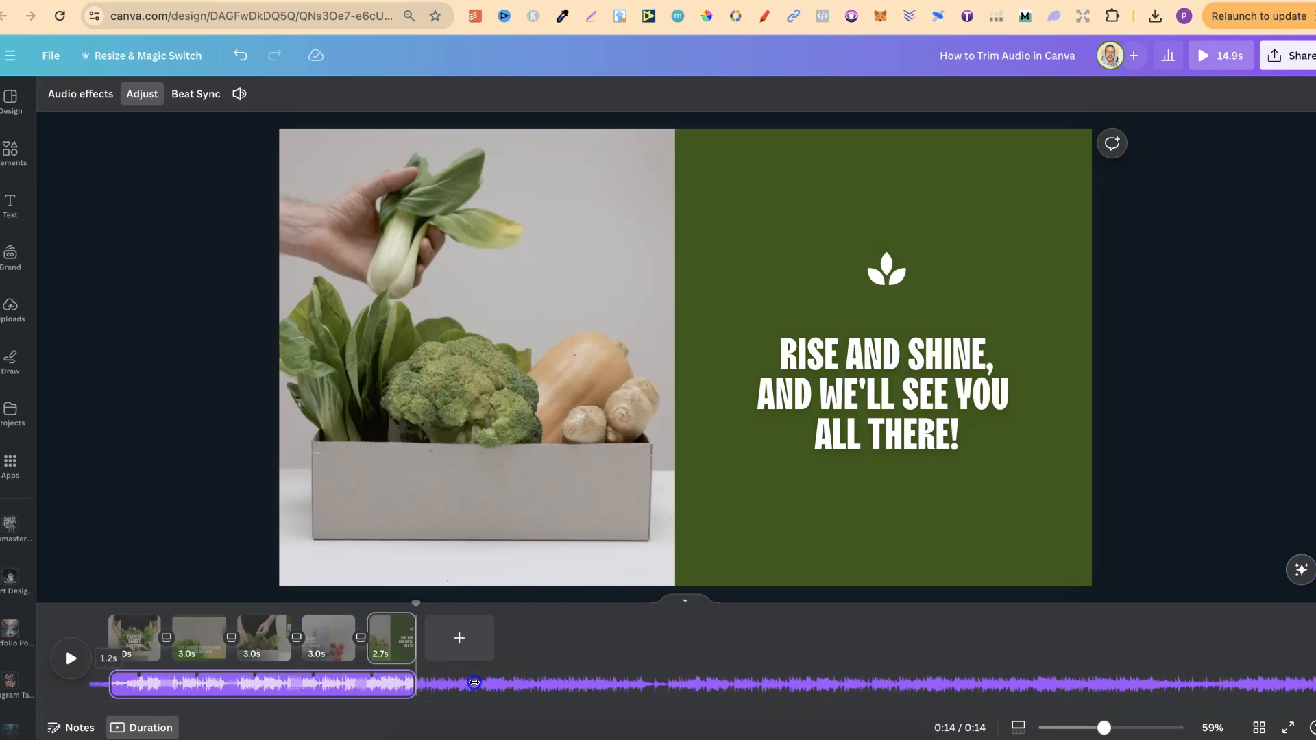
pyautogui.moveTo(474, 683); pyautogui.dragTo(352, 686)
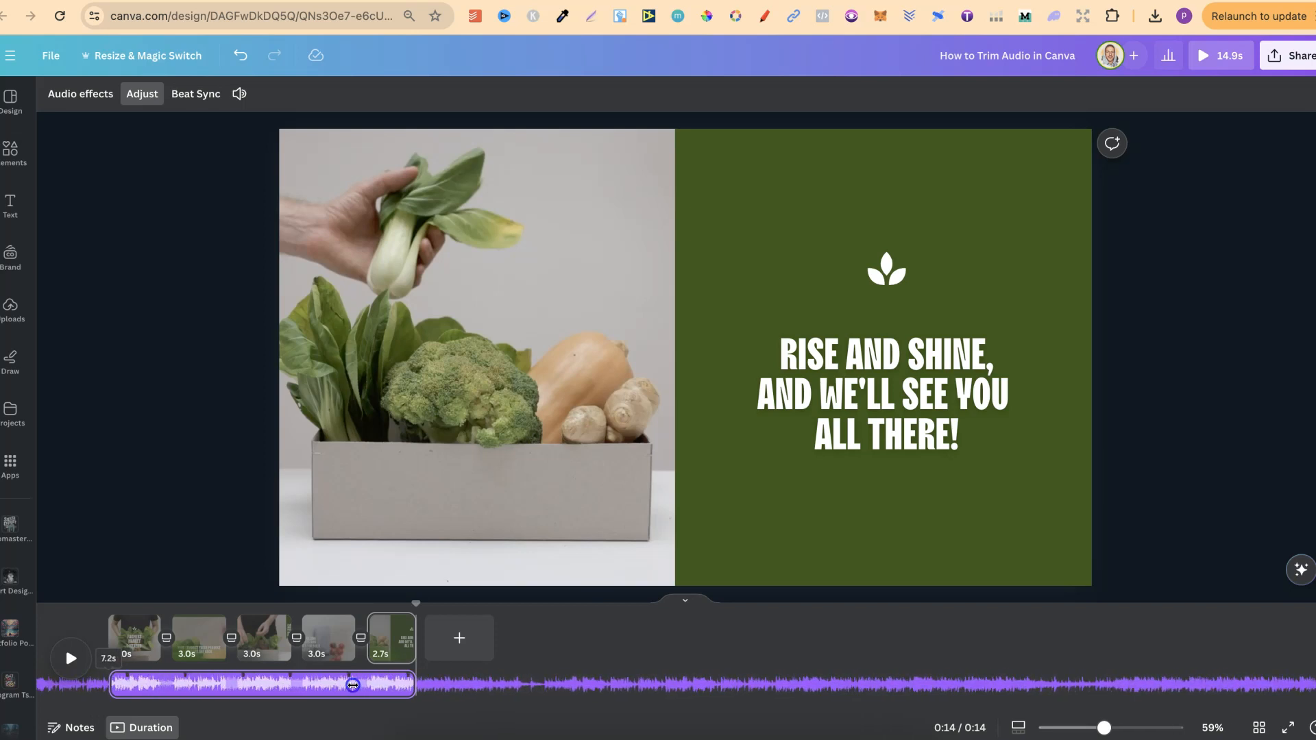
pyautogui.moveTo(351, 686); pyautogui.dragTo(167, 691)
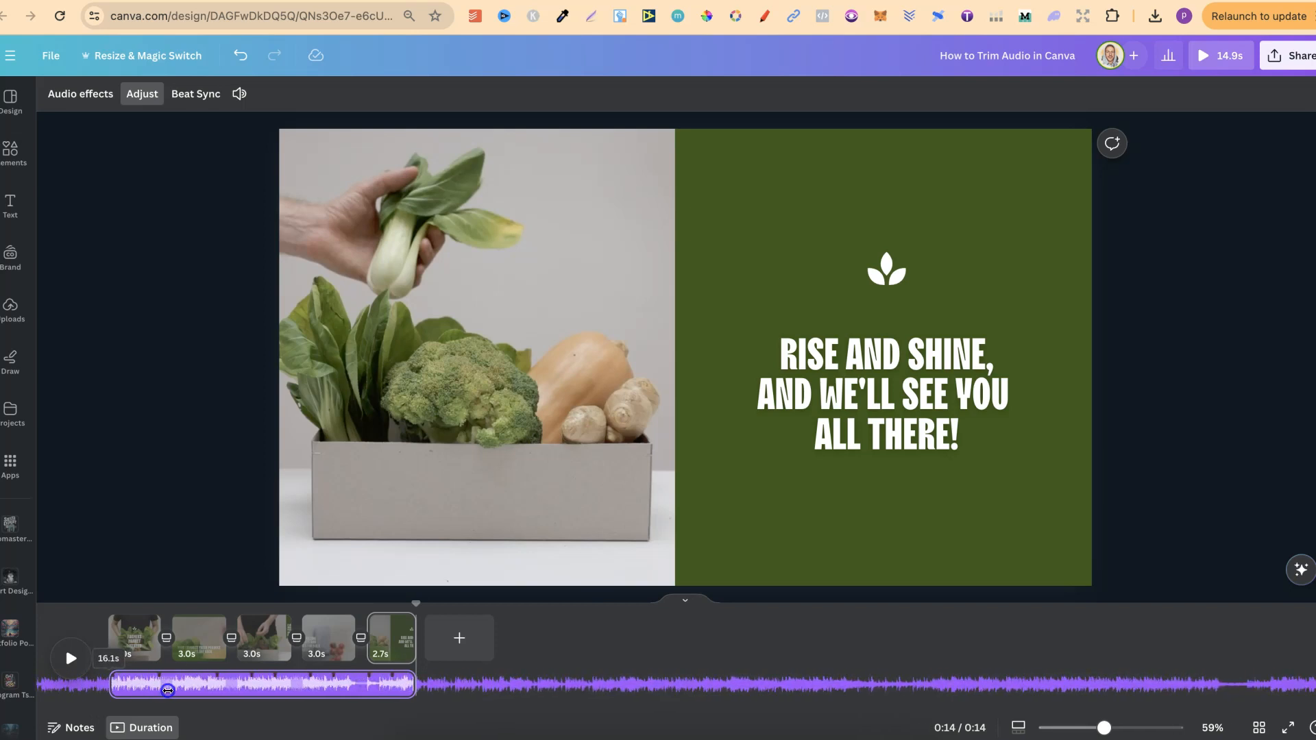
pyautogui.moveTo(166, 691); pyautogui.dragTo(467, 682)
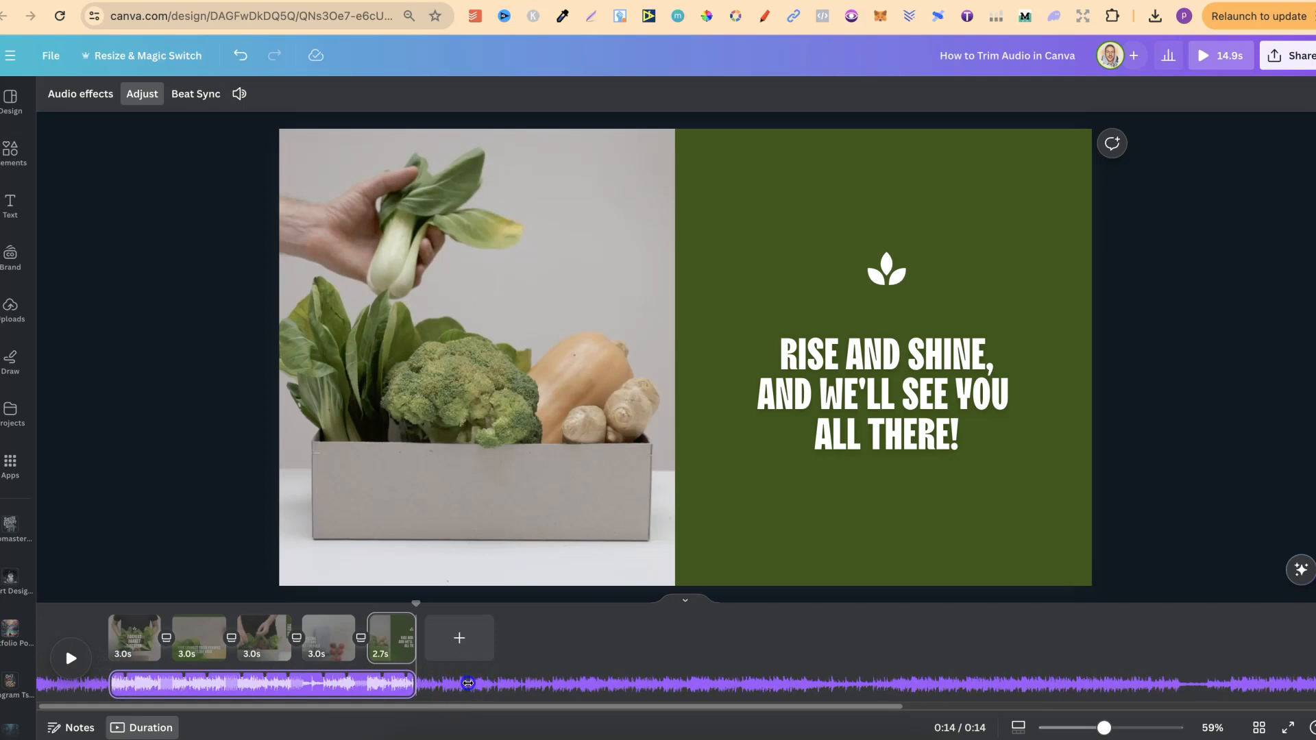
pyautogui.moveTo(467, 683); pyautogui.dragTo(300, 685)
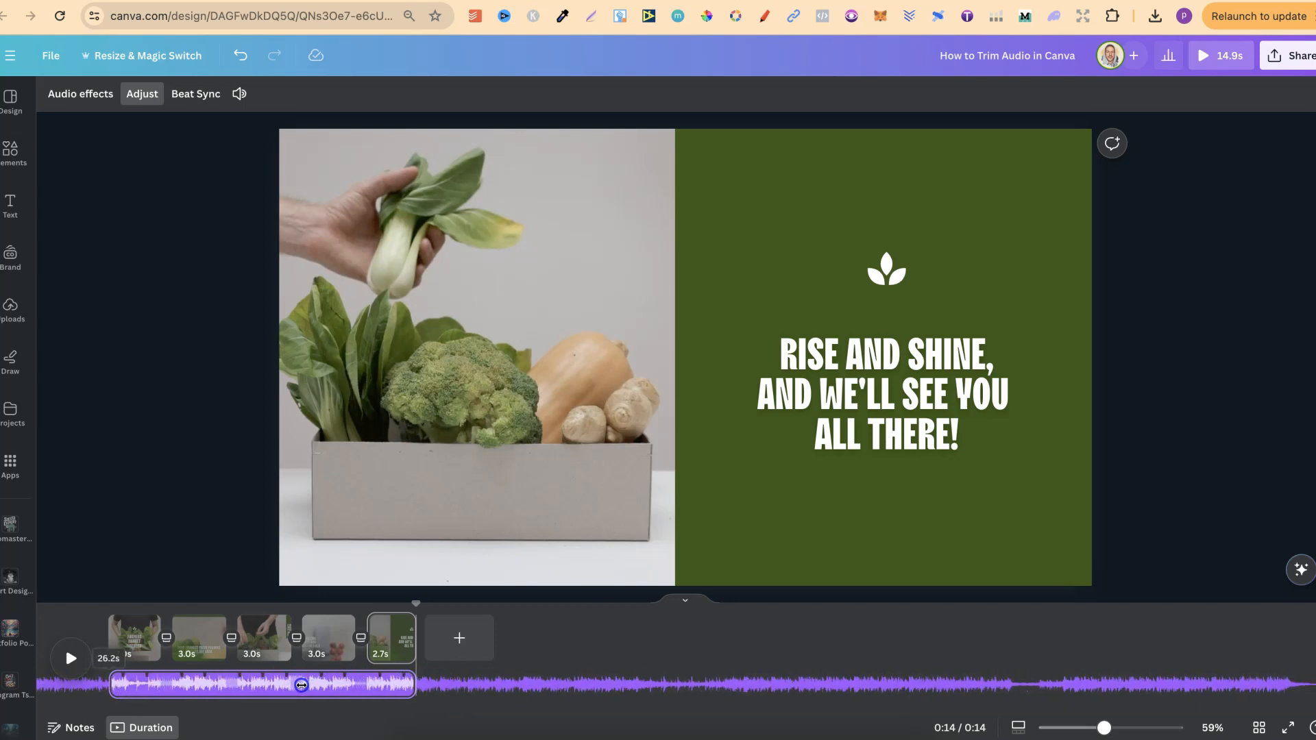
pyautogui.moveTo(300, 686); pyautogui.dragTo(263, 685)
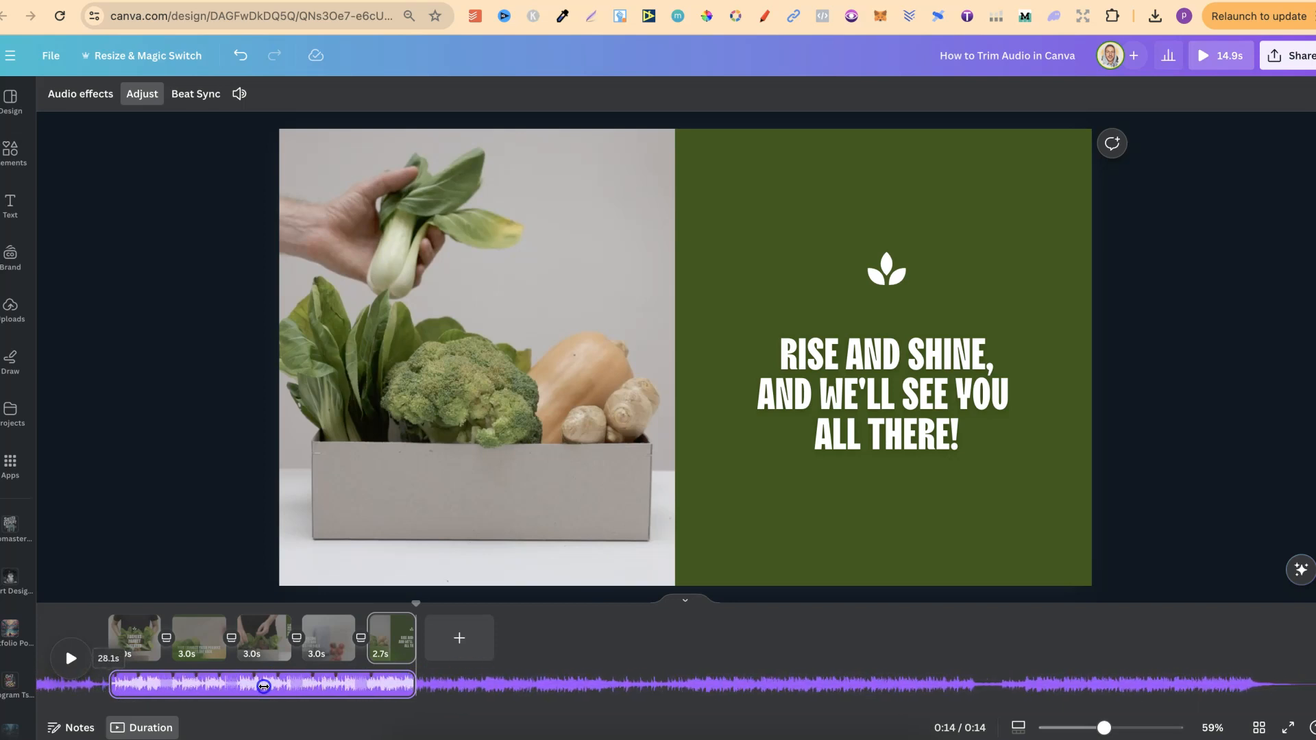